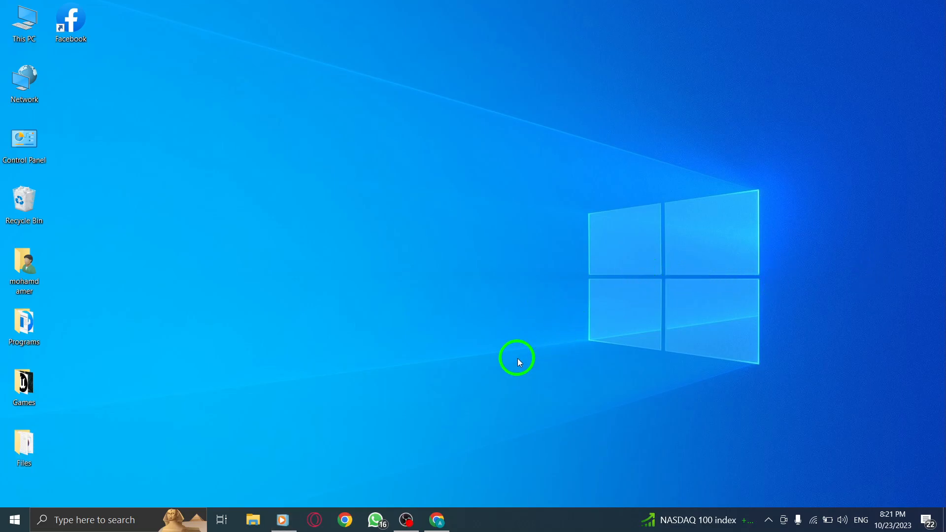
pyautogui.moveTo(532, 330)
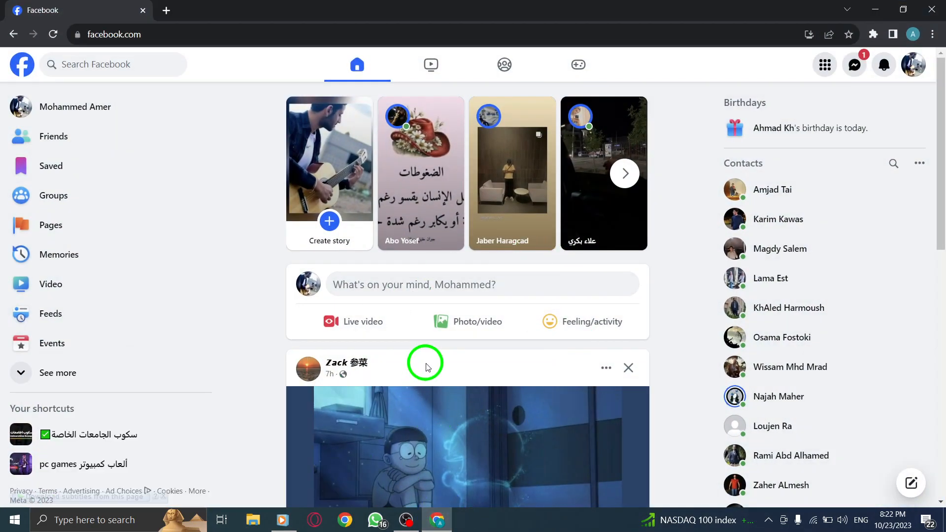
# Step: Go to your own profile from the account menu and view its Photos tab
pyautogui.click(914, 64)
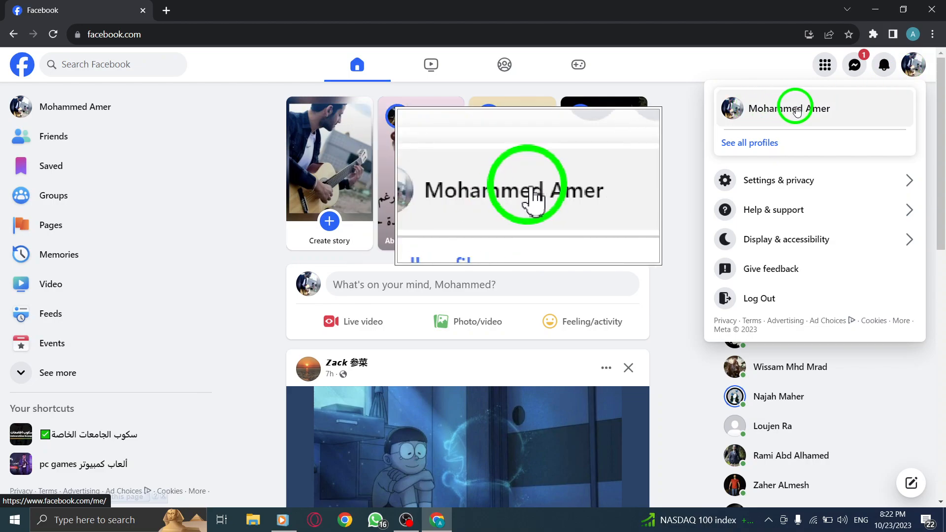
pyautogui.click(793, 108)
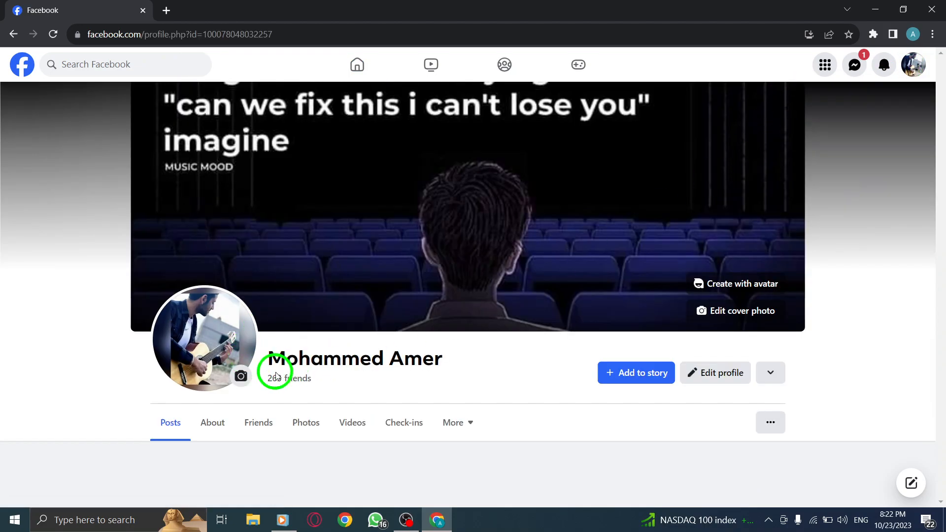
pyautogui.click(305, 422)
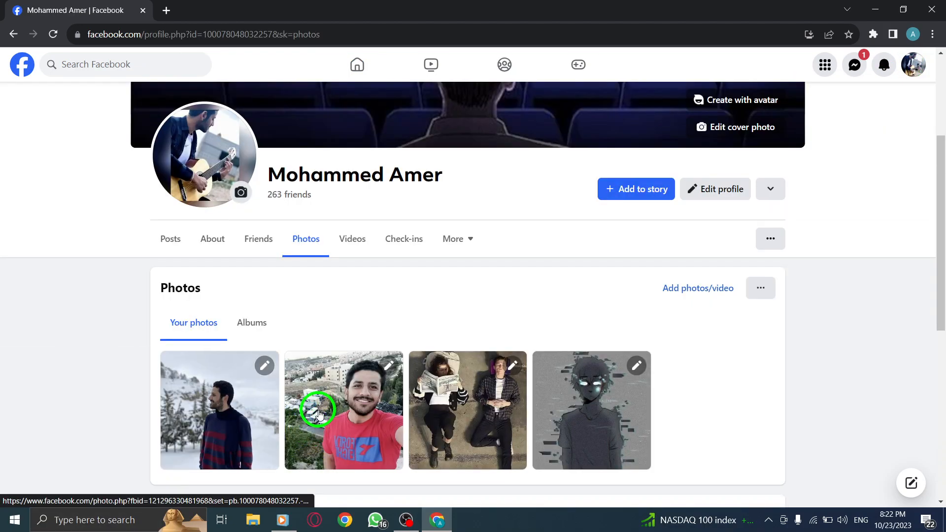
# Step: Open the profile's Activity log and expand the Comments and reactions filter
pyautogui.click(760, 288)
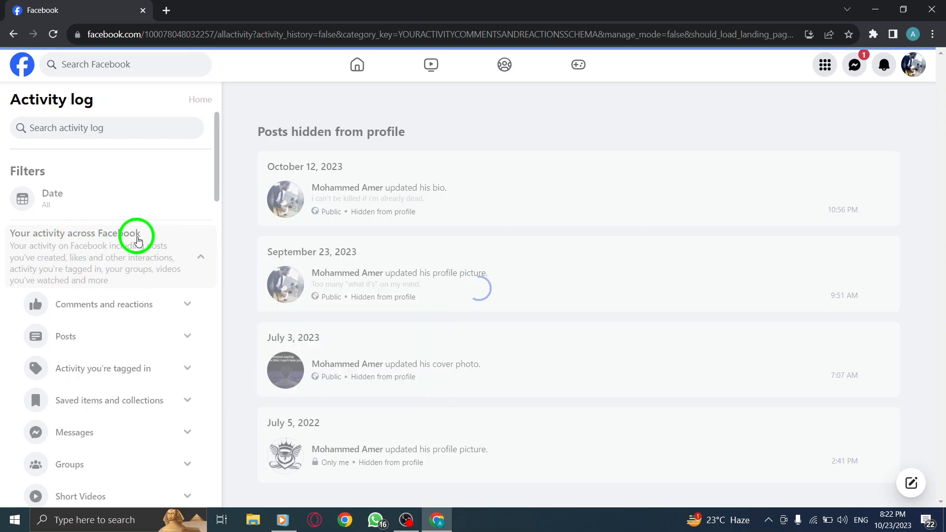
pyautogui.click(103, 305)
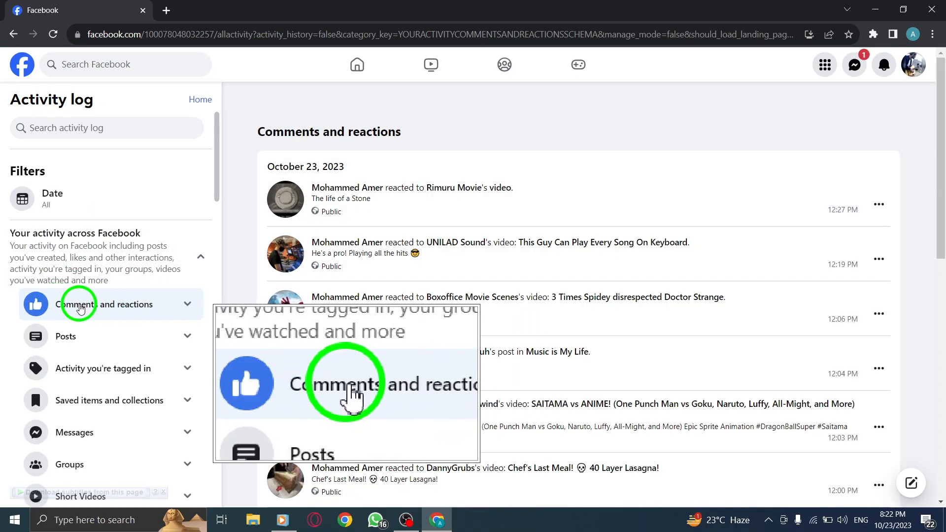
pyautogui.click(103, 304)
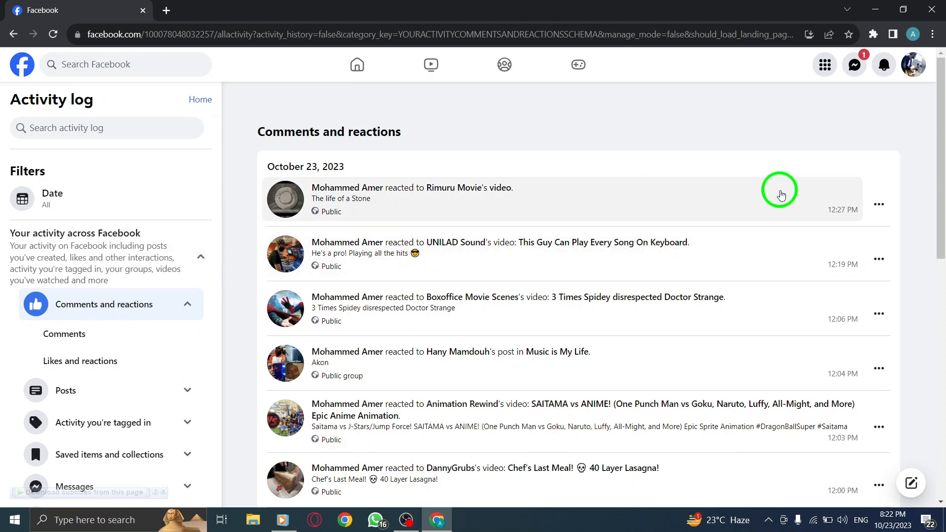
pyautogui.moveTo(868, 204)
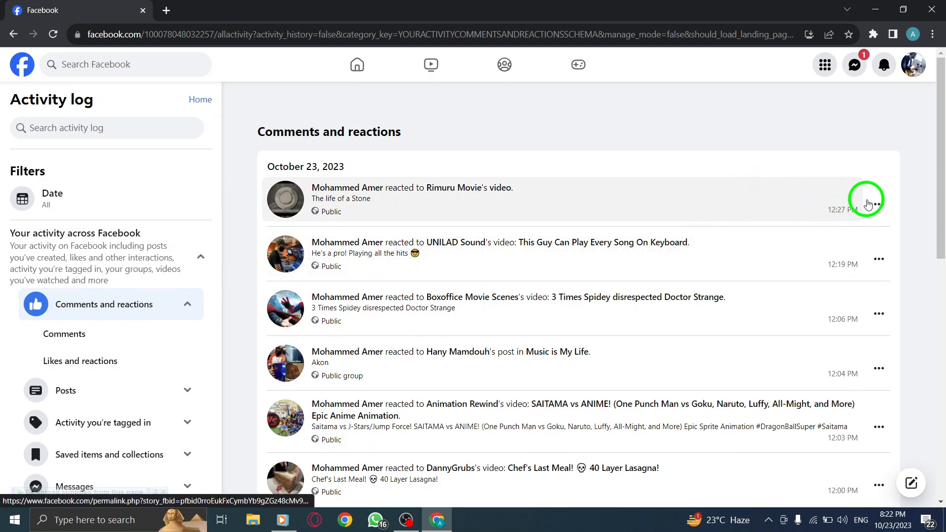
# Step: Remove the reaction to Rimuru Movie's video, return Home, and close the browser
pyautogui.click(879, 204)
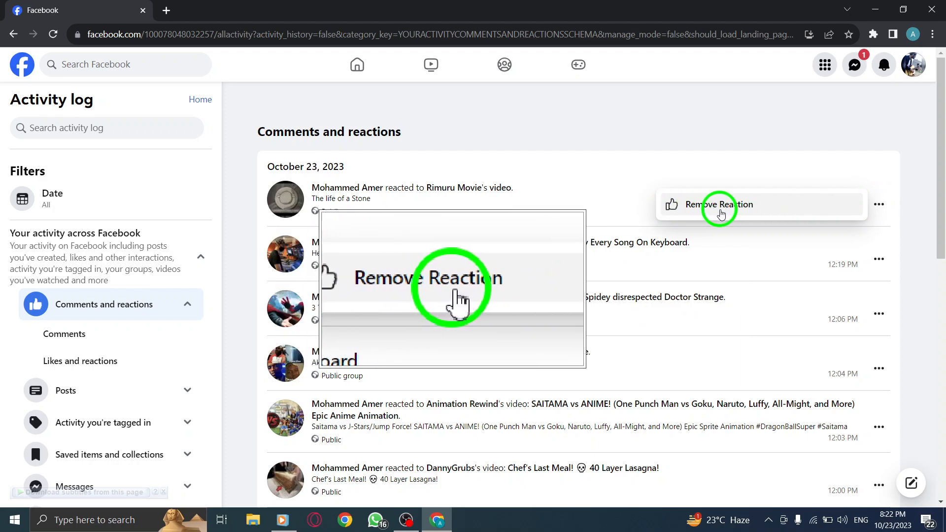
pyautogui.click(718, 204)
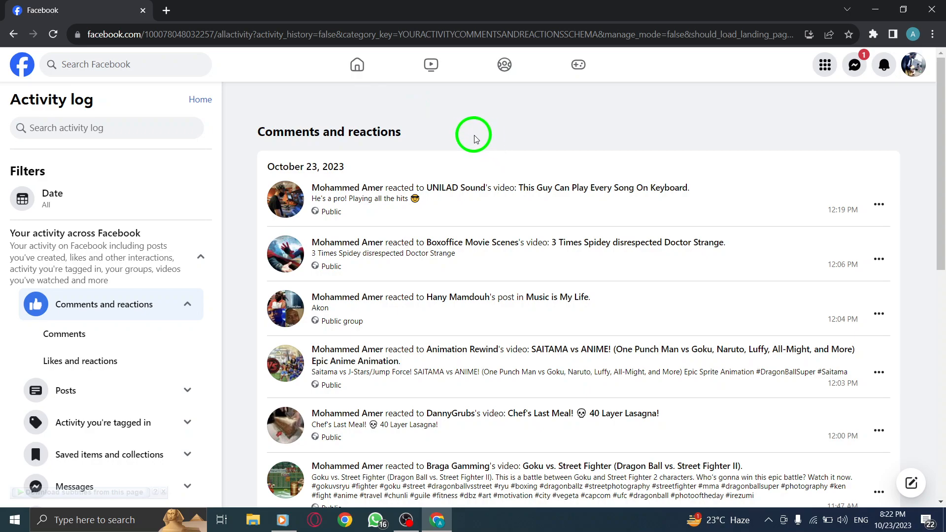
pyautogui.click(357, 65)
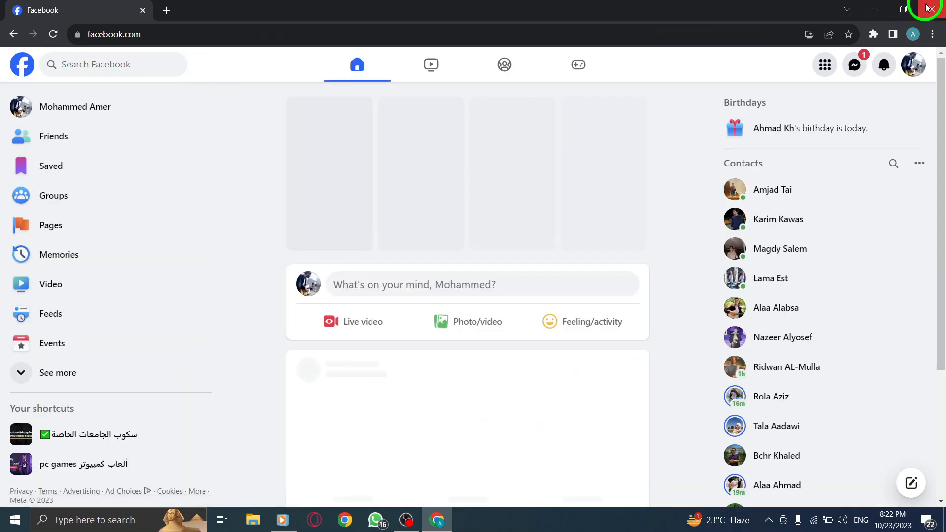
pyautogui.click(930, 9)
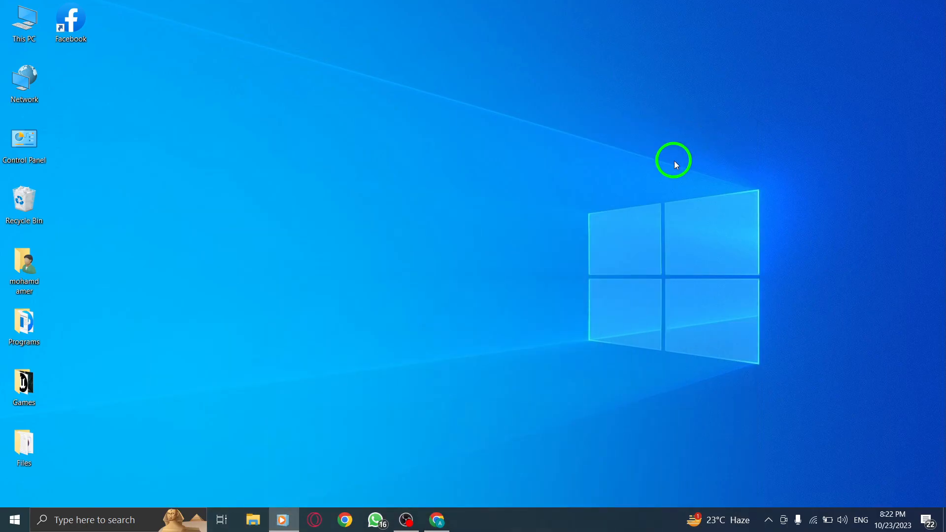
pyautogui.moveTo(624, 285)
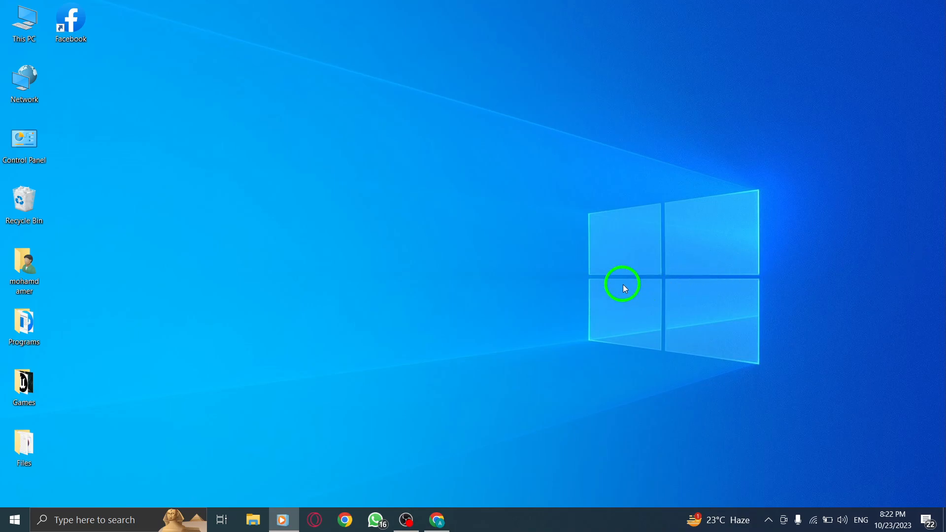